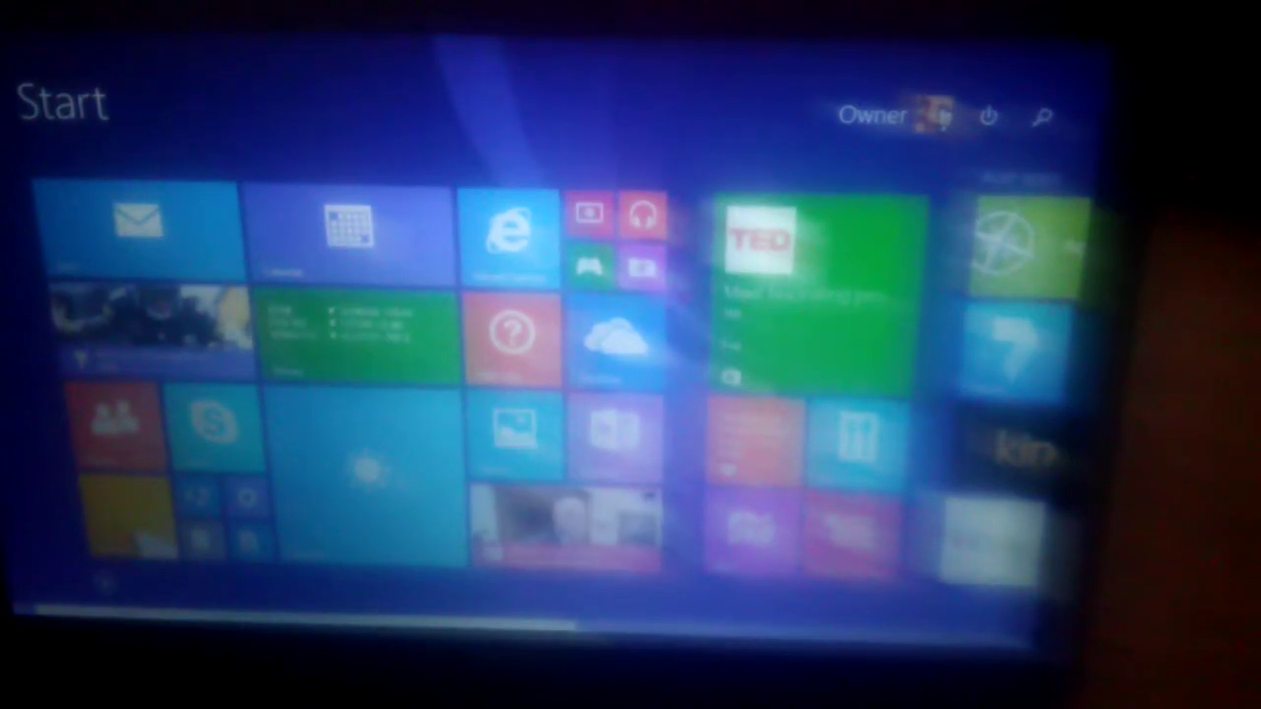
scroll("right", 3)
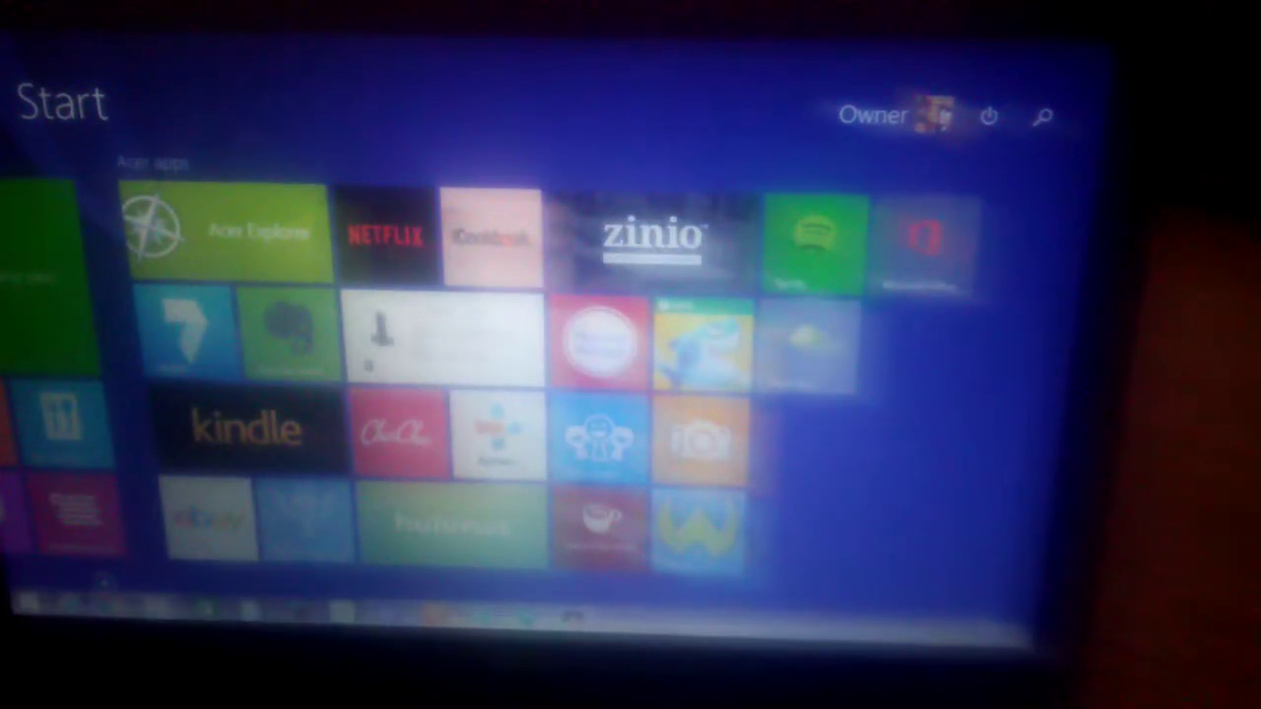